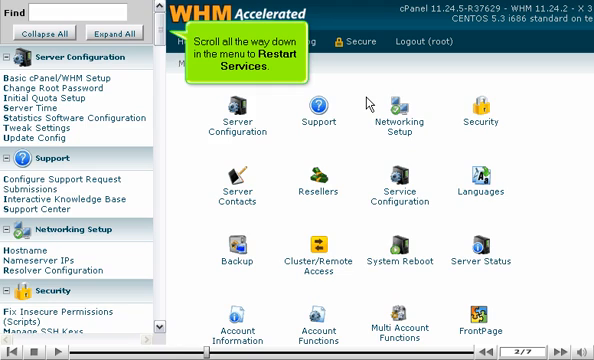
scroll("down", 3)
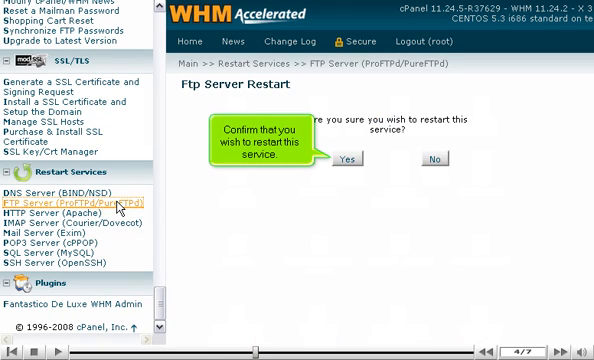
mouse_move(188, 192)
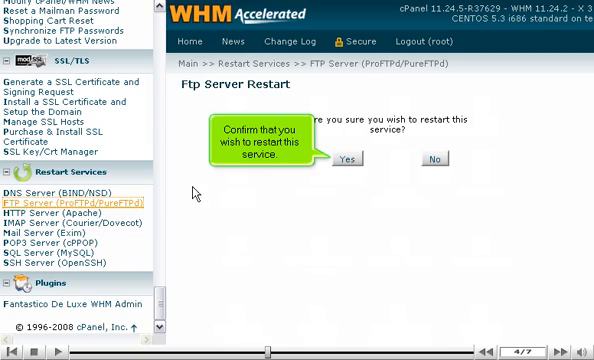